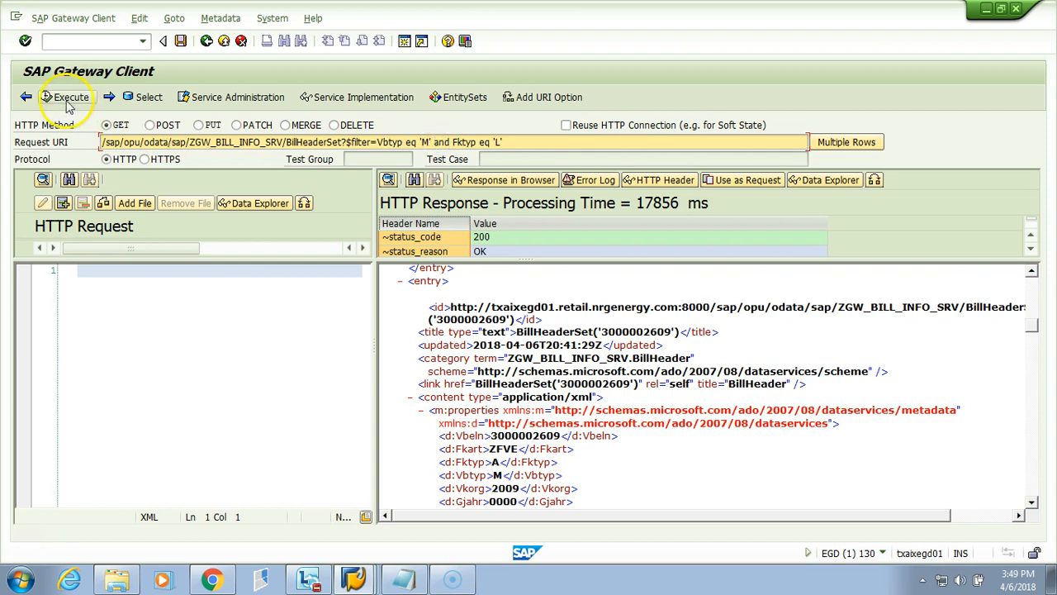
# Execute the BillHeaderSet GET request filtered on Vbtyp 'M' and Fktyp 'L'
pyautogui.click(70, 96)
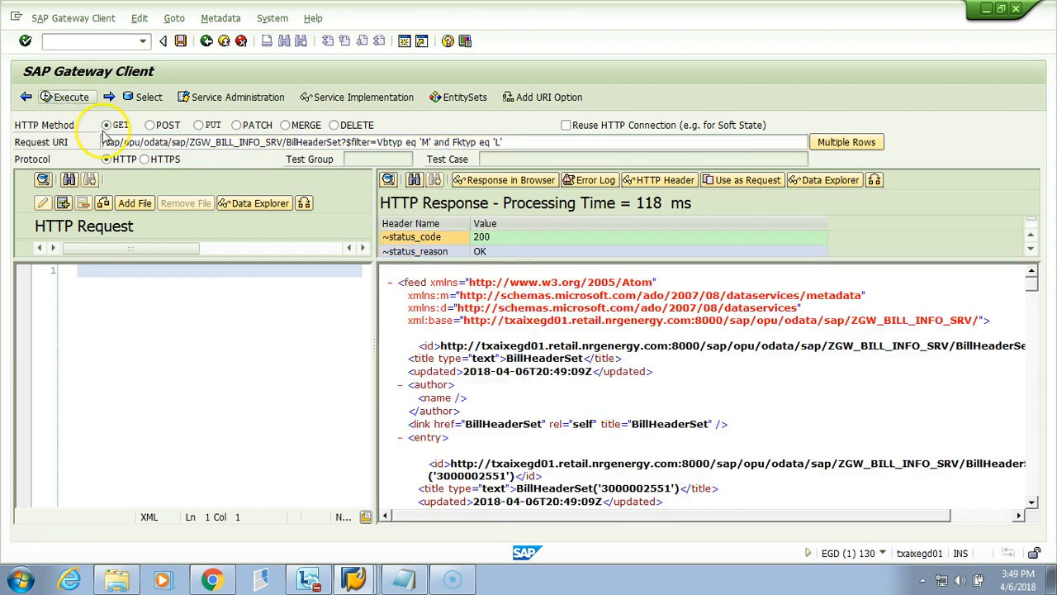
pyautogui.scroll(-3)
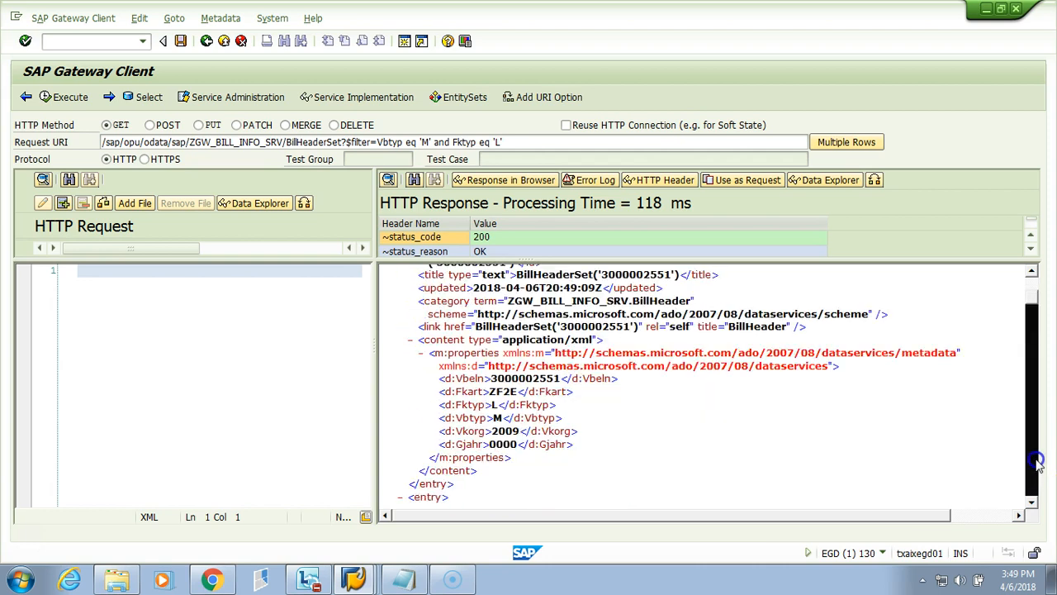
pyautogui.moveTo(438, 159)
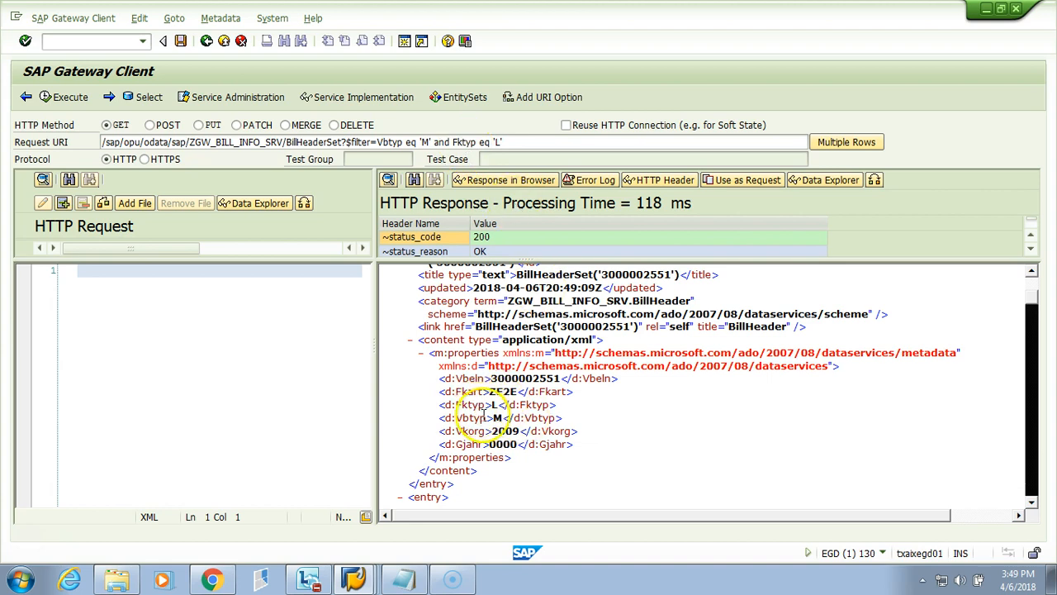
pyautogui.scroll(-3)
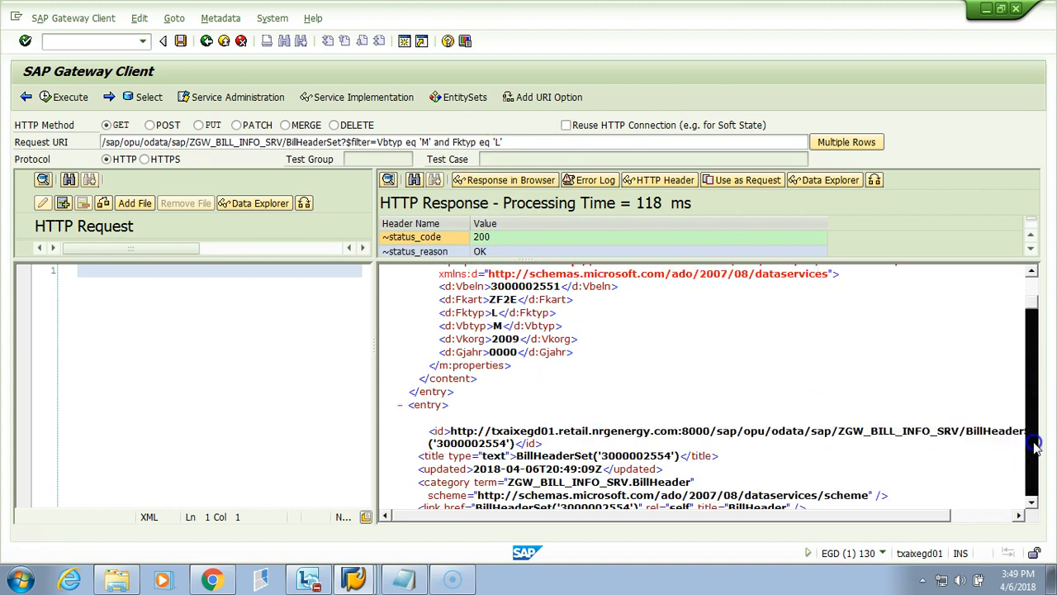
pyautogui.scroll(-3)
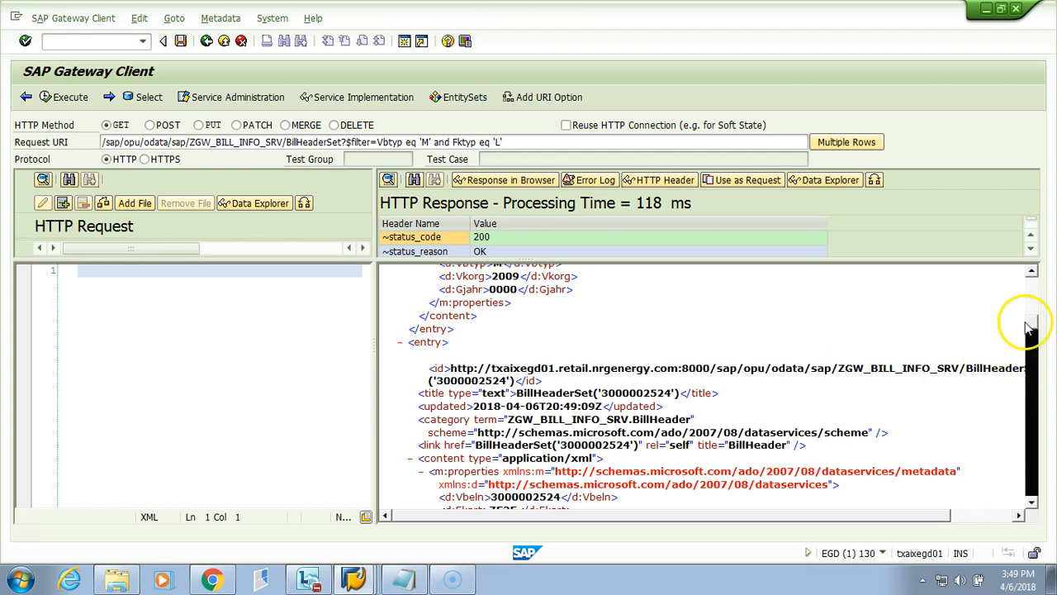
pyautogui.scroll(-3)
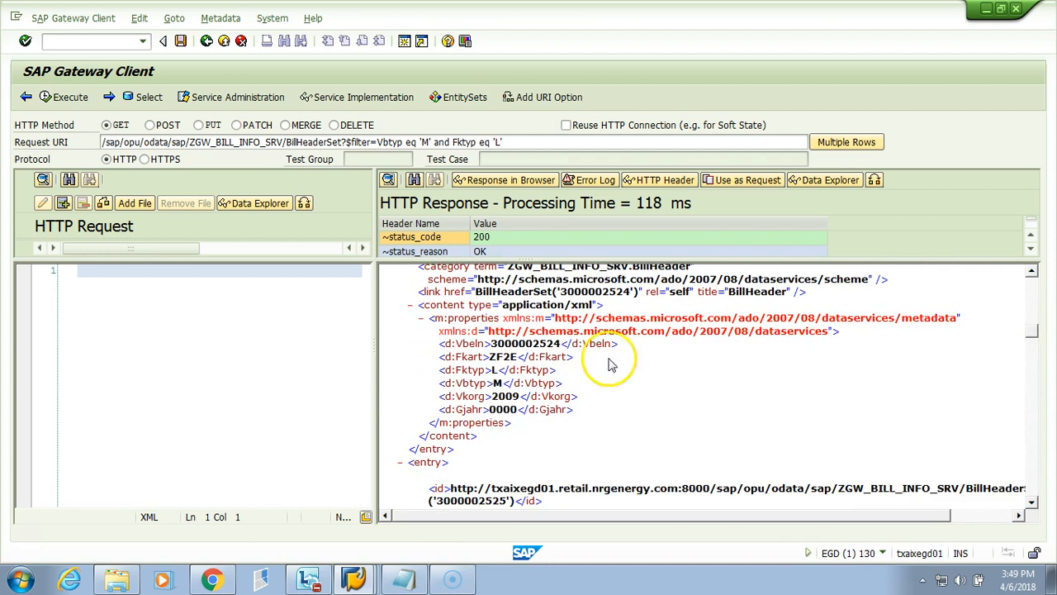
pyautogui.scroll(-3)
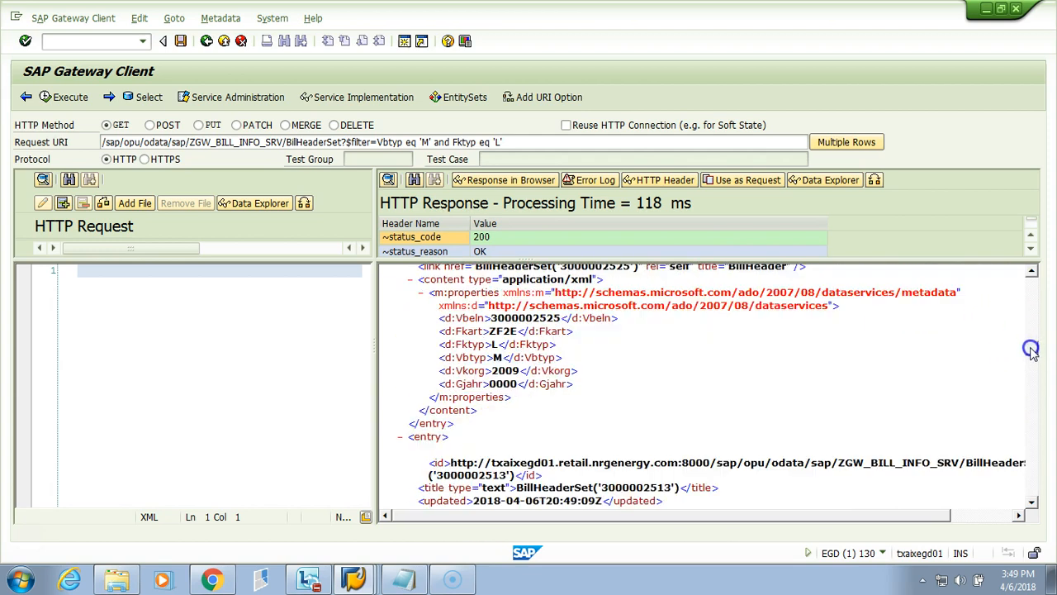
pyautogui.scroll(-3)
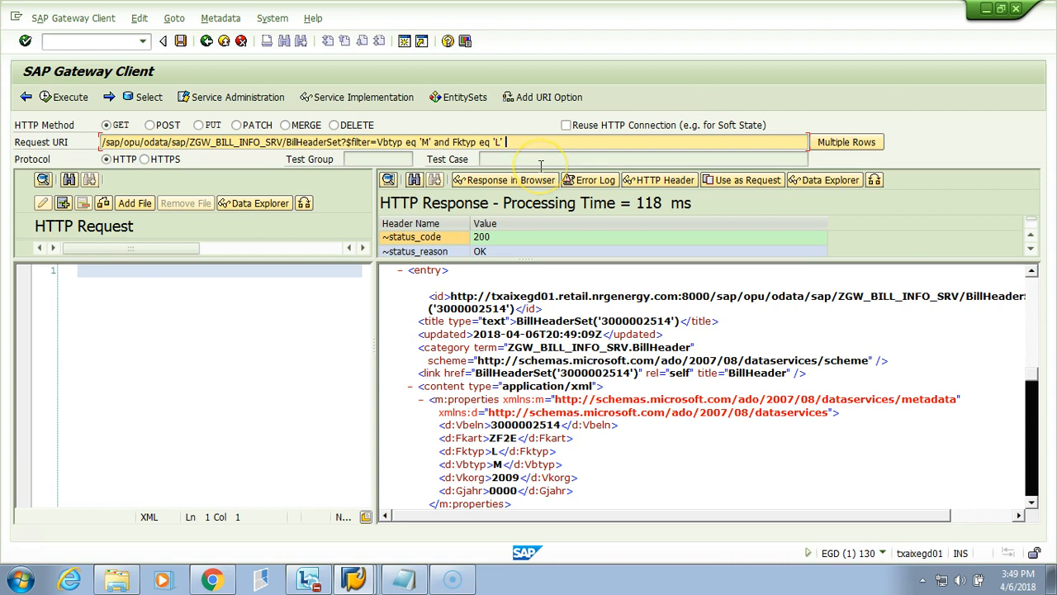
# Append "and 'Vkorg' eq '2009" to the $filter in the Request URI
pyautogui.write('and')
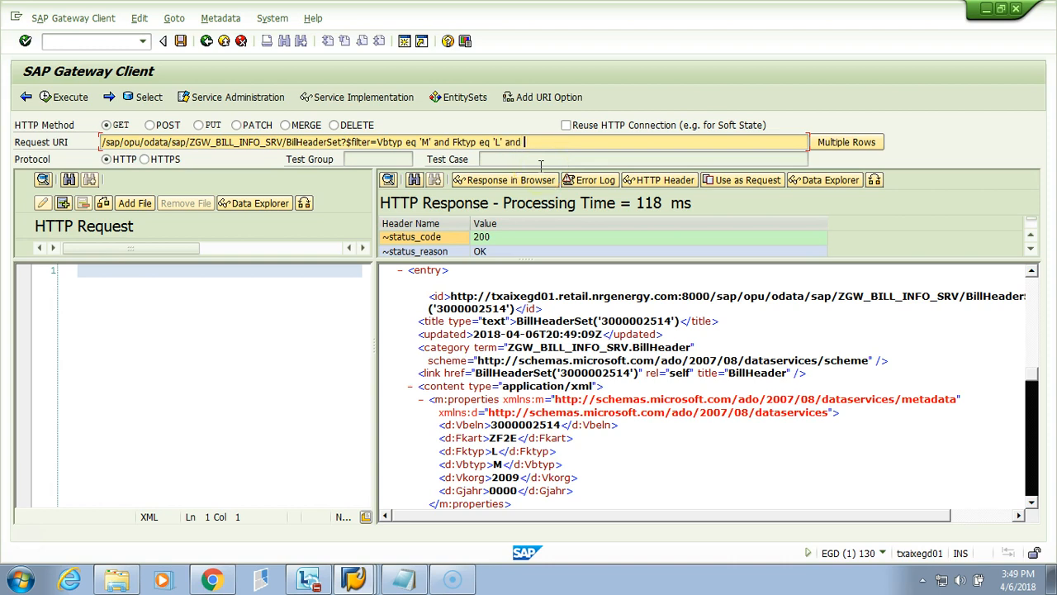
pyautogui.write('Vkor')
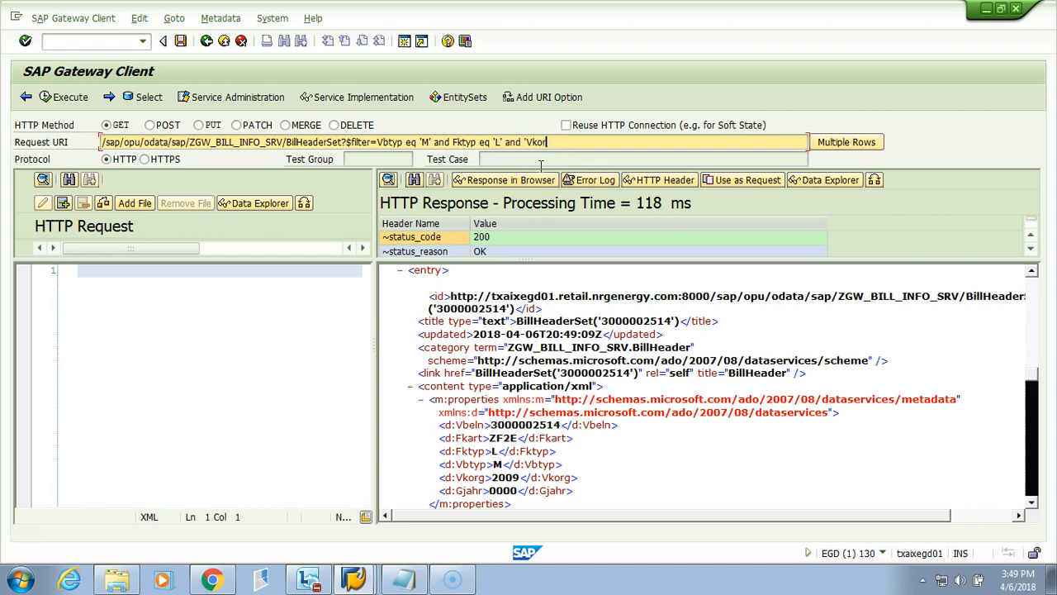
pyautogui.write("g' eq")
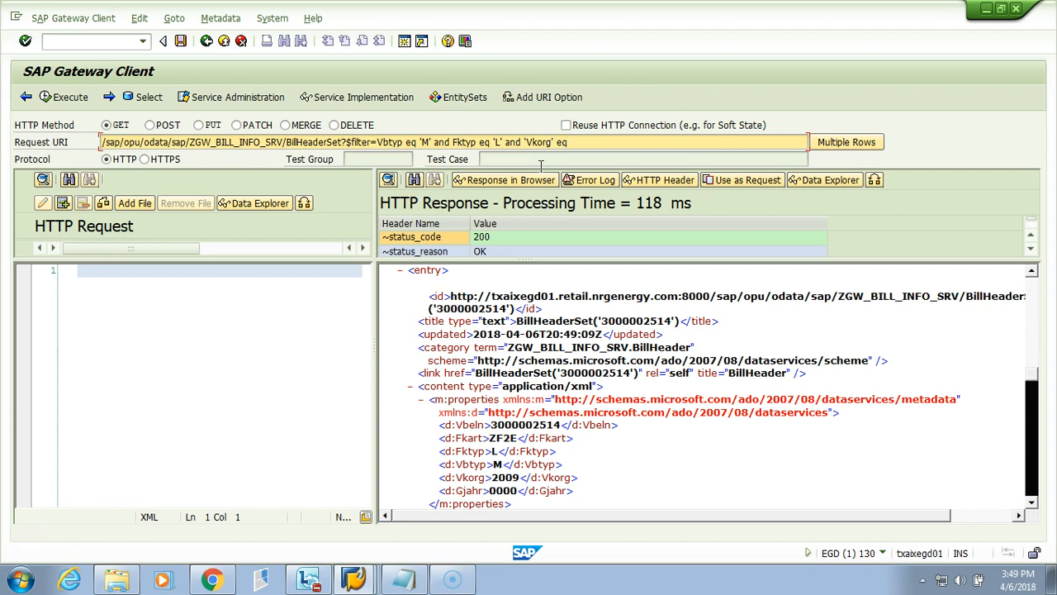
pyautogui.write("'2009")
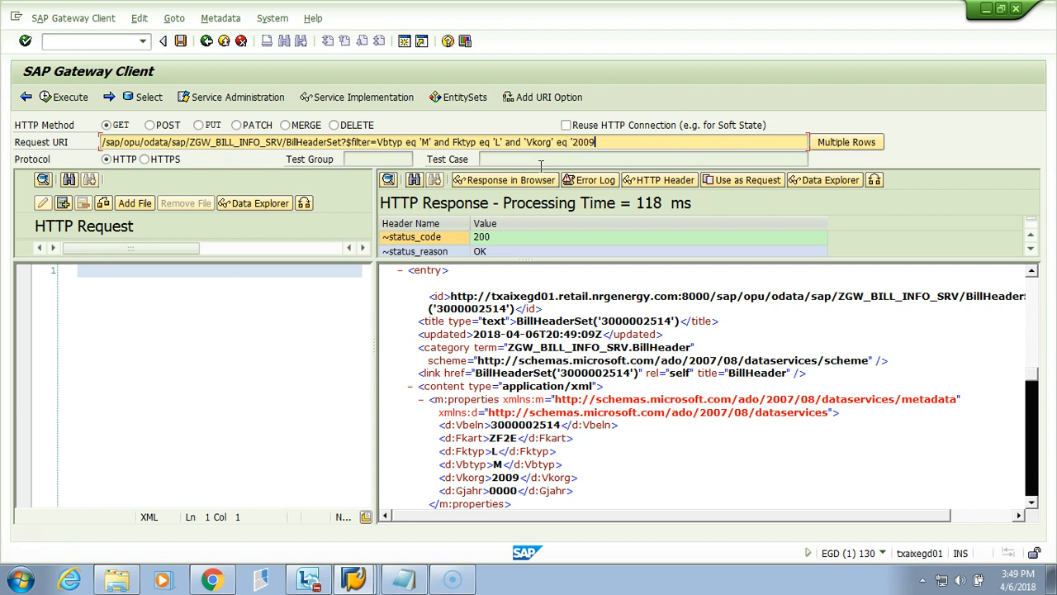